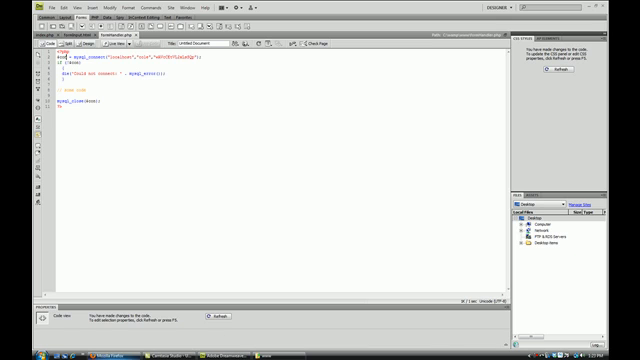
Step: Switch from Dreamweaver to the browser showing the WampServer localhost homepage
click(120, 354)
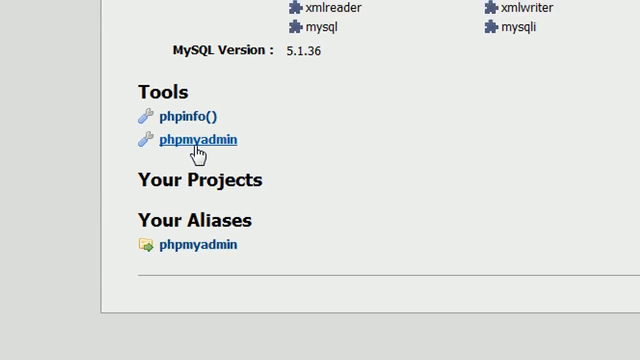
Step: Open phpMyAdmin for localhost, via the homepage link and the WampServer tray menu
click(197, 139)
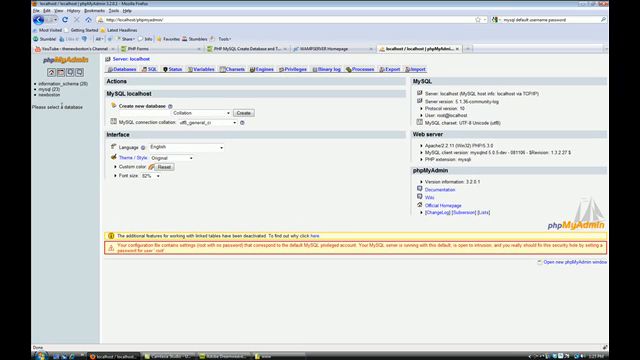
click(630, 355)
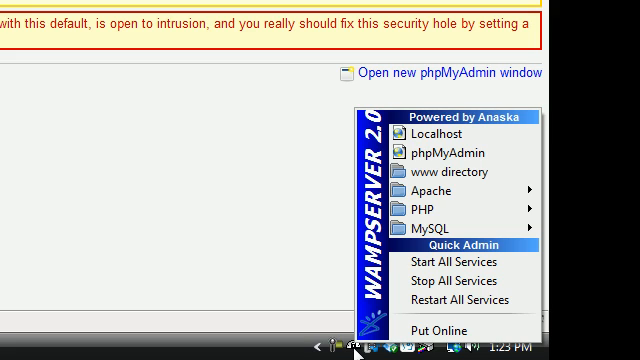
mouse_move(405, 300)
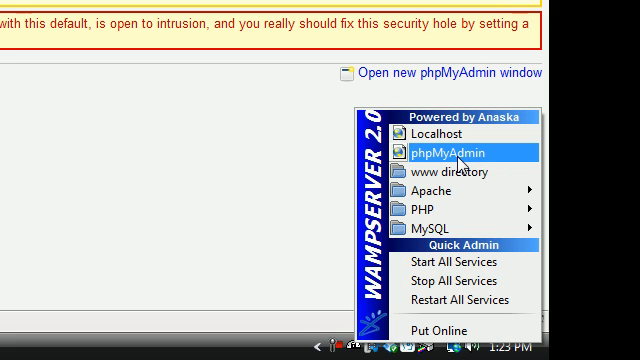
click(465, 153)
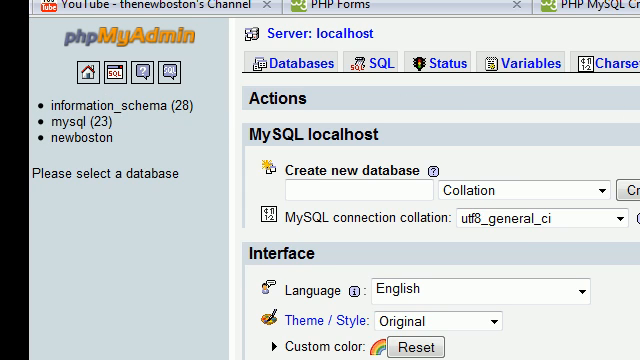
Step: Type 'thenewboston' into the Create new database name field
scroll(down, 3)
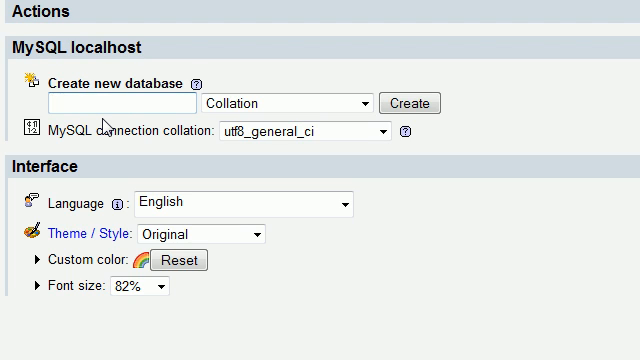
click(100, 103)
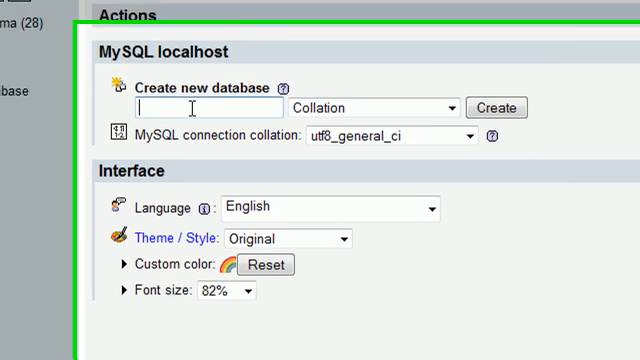
text(newBoston)
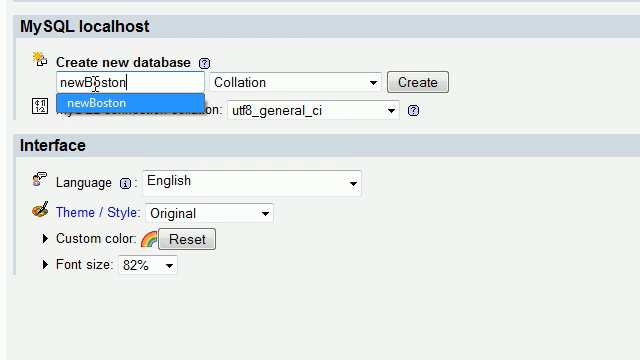
mouse_move(260, 96)
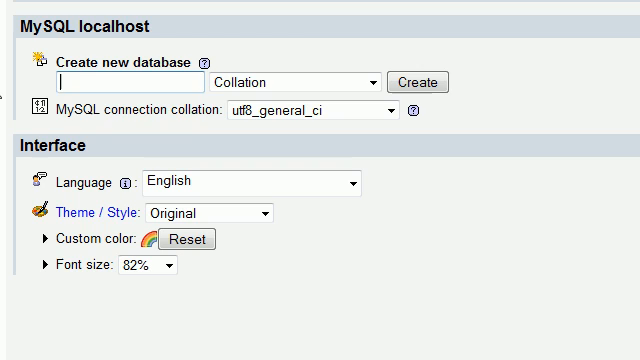
text(the)
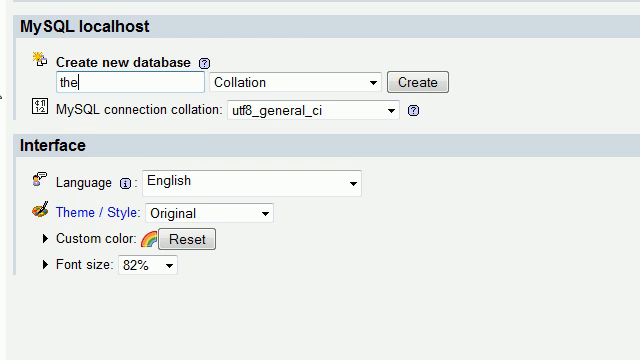
text(newbost)
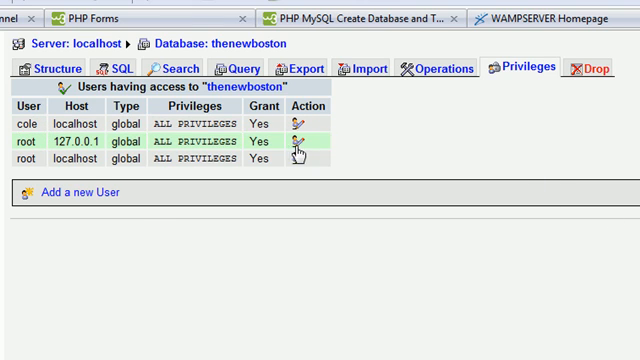
mouse_move(70, 196)
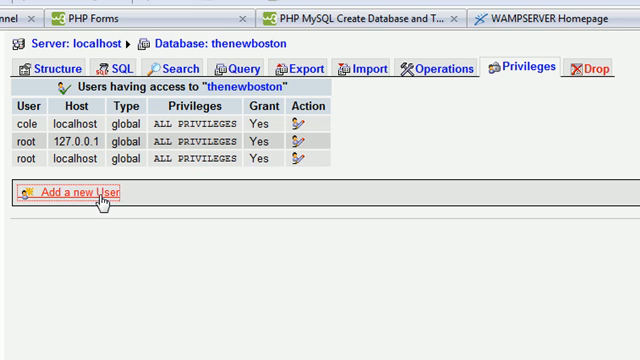
Step: Add user 'newboston' and copy the generated password
click(78, 191)
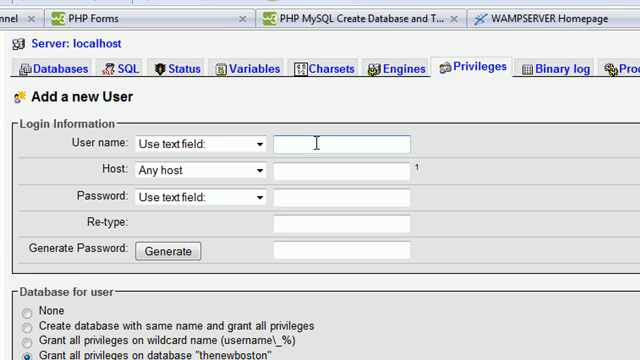
text(newboston)
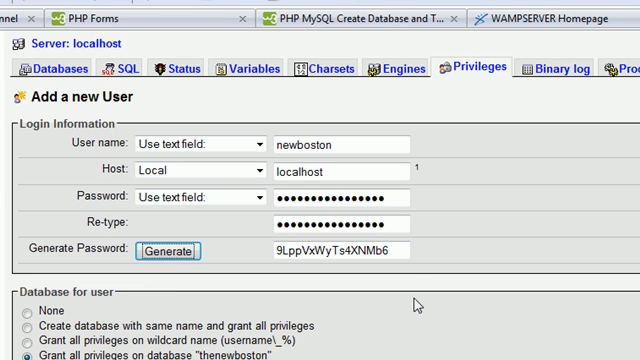
click(387, 251)
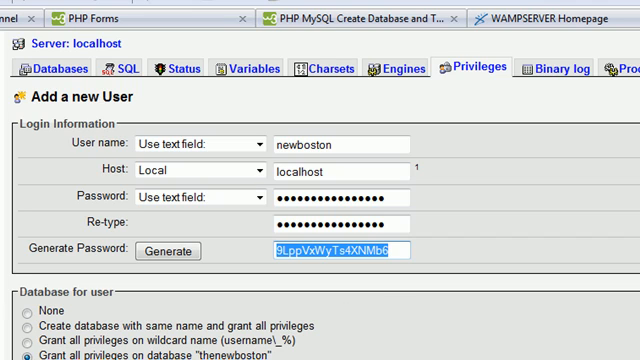
Step: Check all global privileges, then uncheck SUPER
scroll(down, 3)
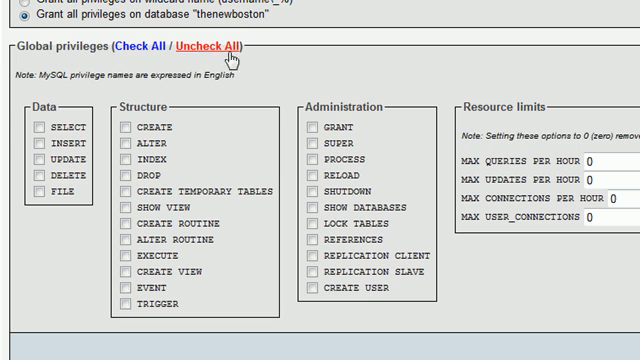
mouse_move(188, 189)
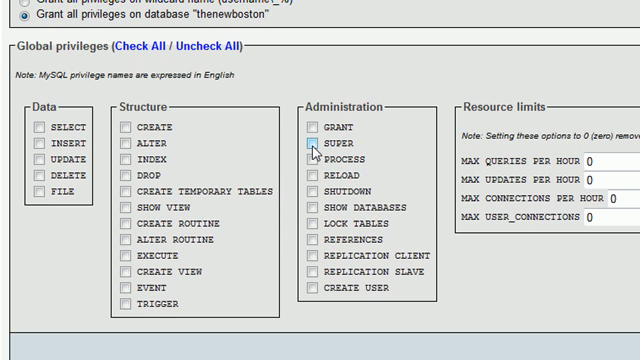
click(311, 142)
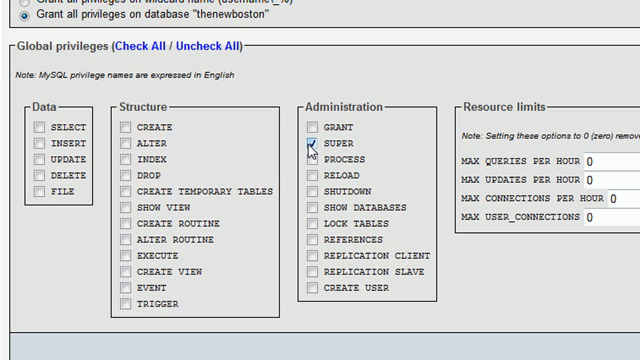
click(313, 144)
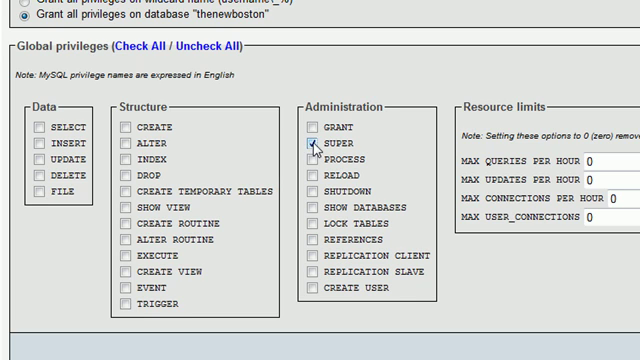
click(151, 55)
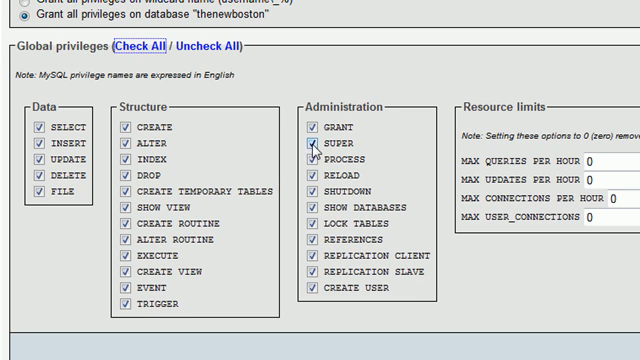
click(311, 146)
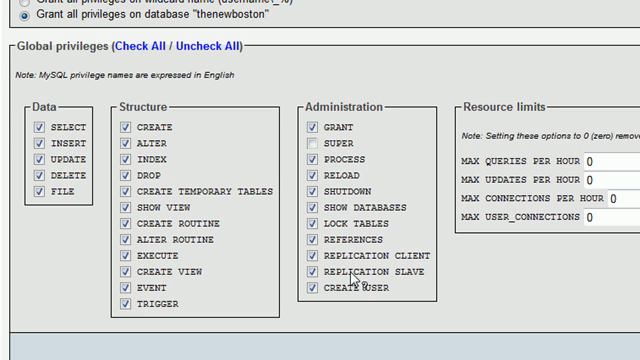
mouse_move(345, 292)
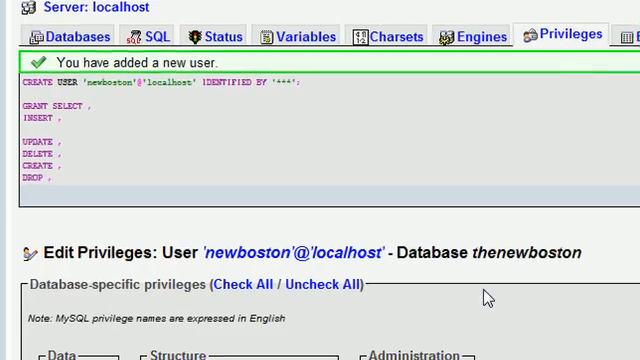
Step: Scroll down the new user form to reach Go and create the user
scroll(down, 3)
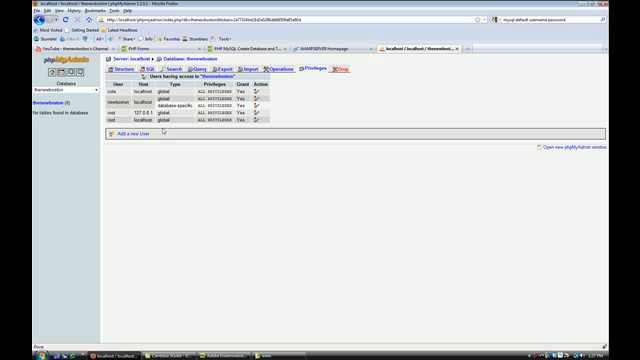
Step: Switch to formHandler.php in Dreamweaver and delete the old password
click(185, 355)
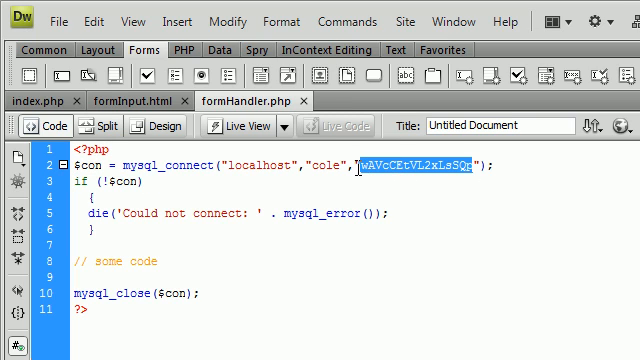
key(Delete)
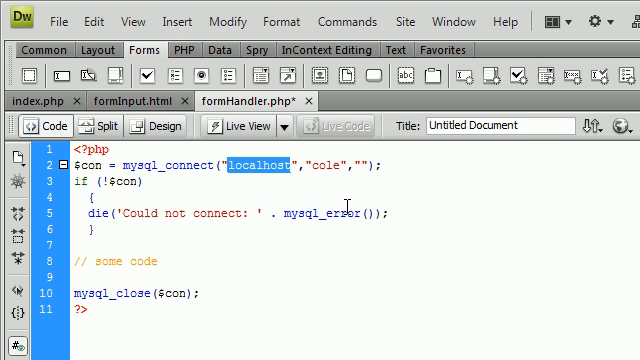
Step: Retype 'localhost' as the mysql_connect host
text(http)
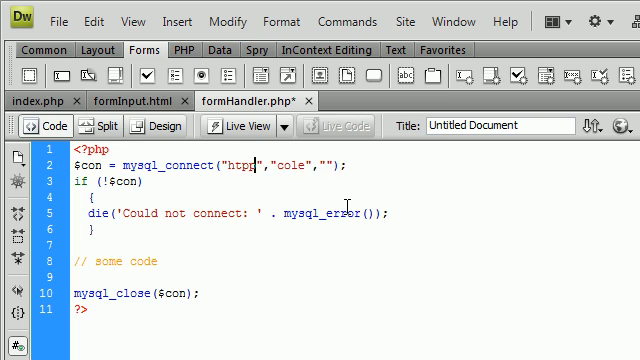
text(://)
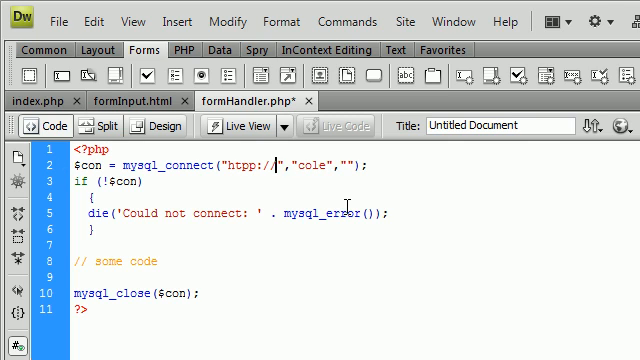
text(colegi)
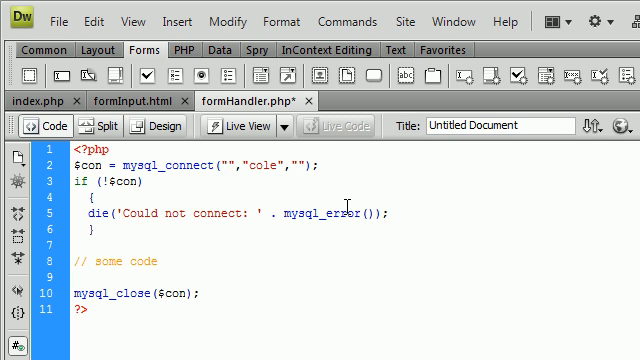
text(local)
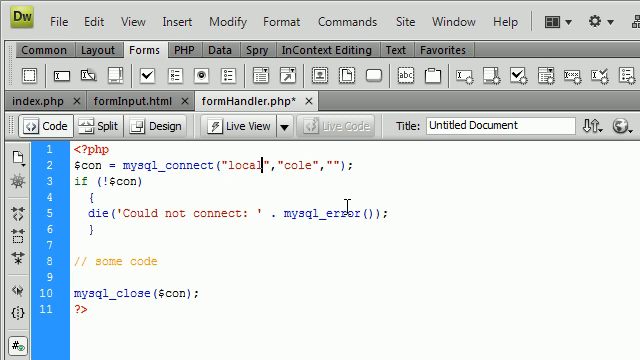
text(host)
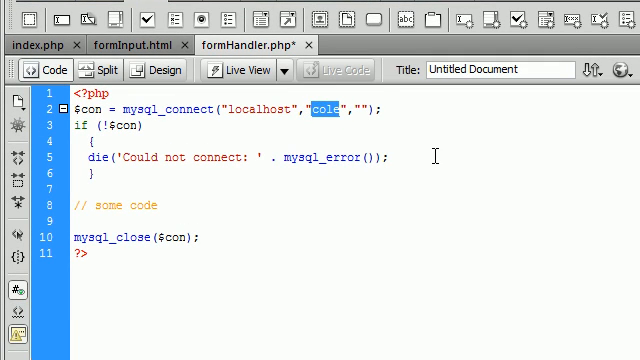
Step: Set the mysql_connect username to 'newboston', then type and remove the password
text(newboston)
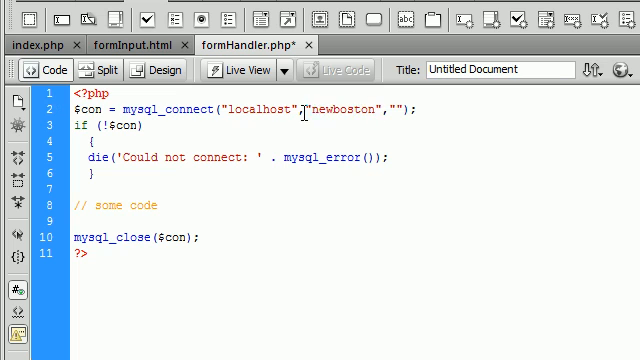
double_click(345, 110)
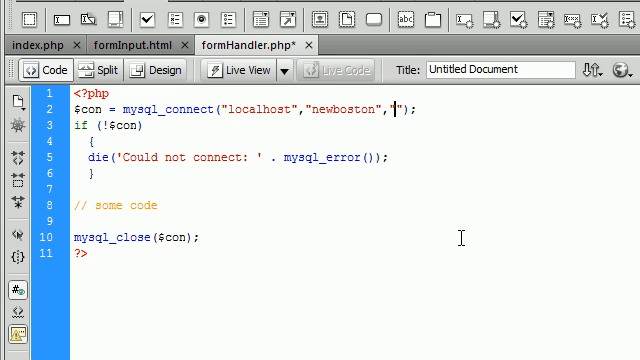
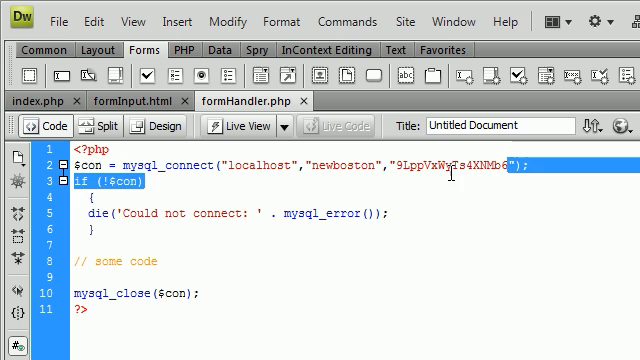
key(Delete)
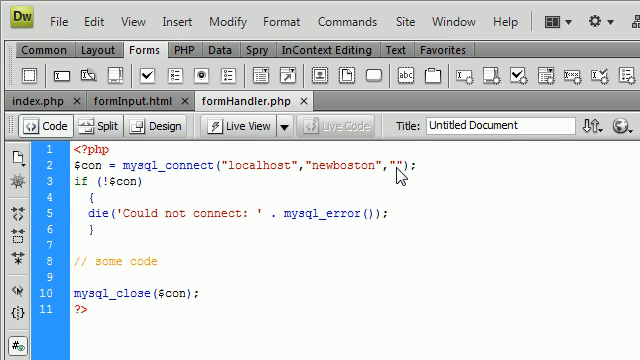